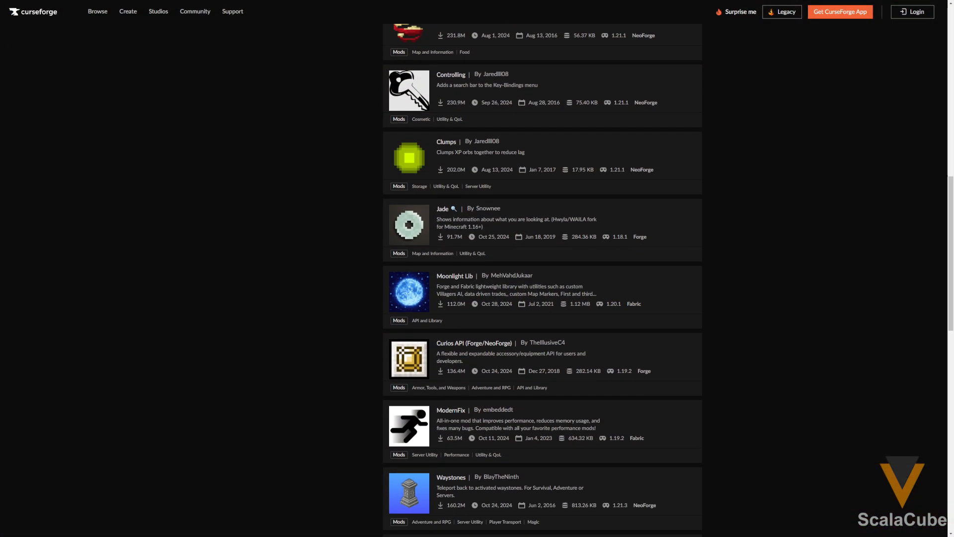
Step: Scroll through the CurseForge popular mods list before returning to the desktop
scroll(down, 3)
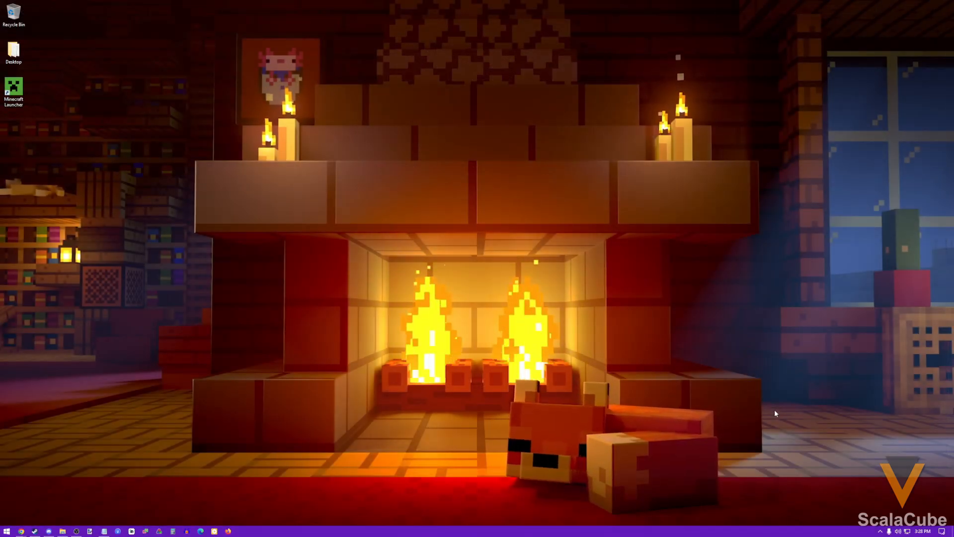
mouse_move(750, 401)
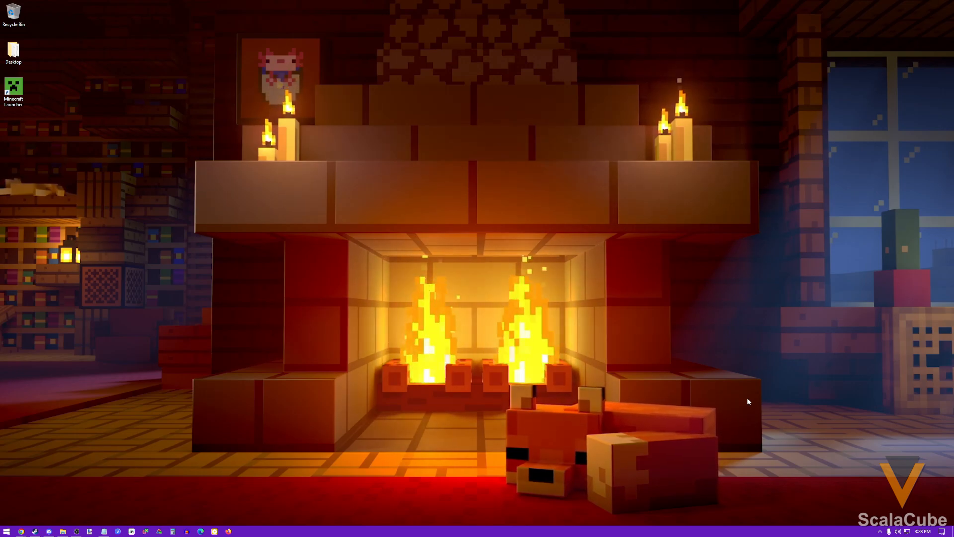
Step: Launch Task Manager and show the Memory performance view with 64.0 GB installed
key(ctrl+shift+esc)
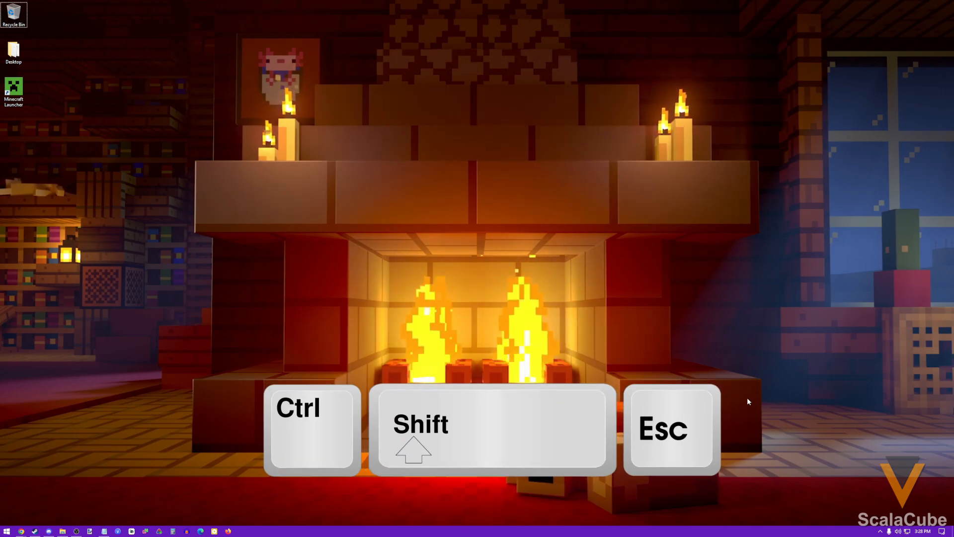
key(Ctrl+Shift+Esc)
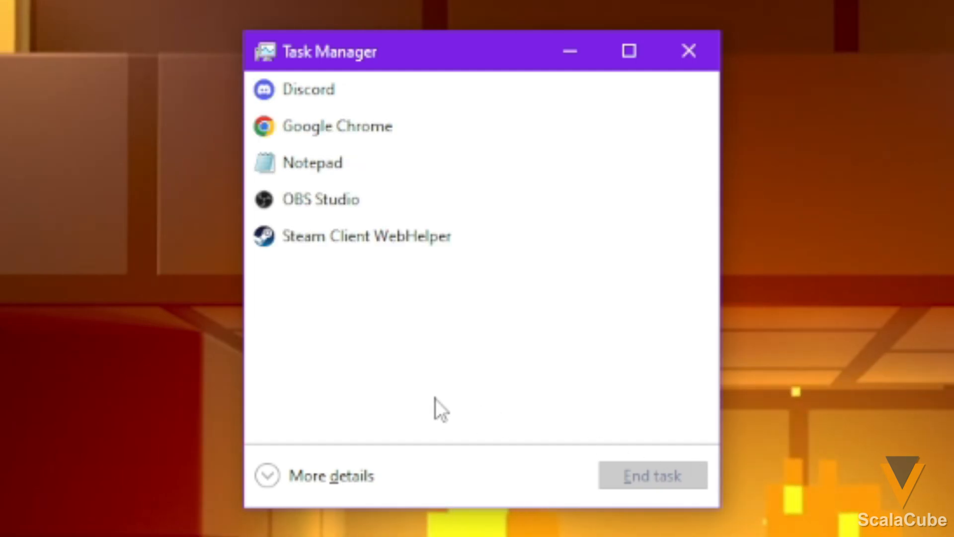
mouse_move(298, 496)
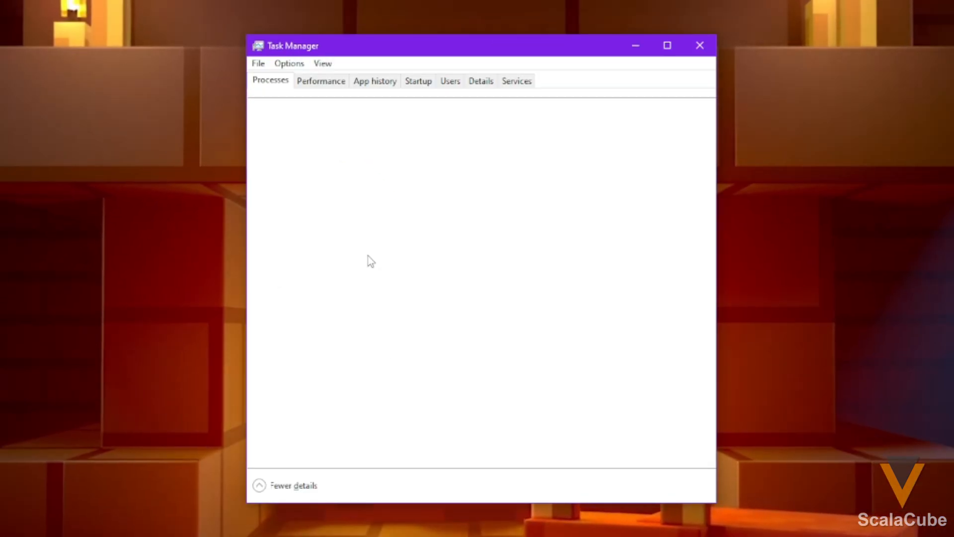
click(320, 80)
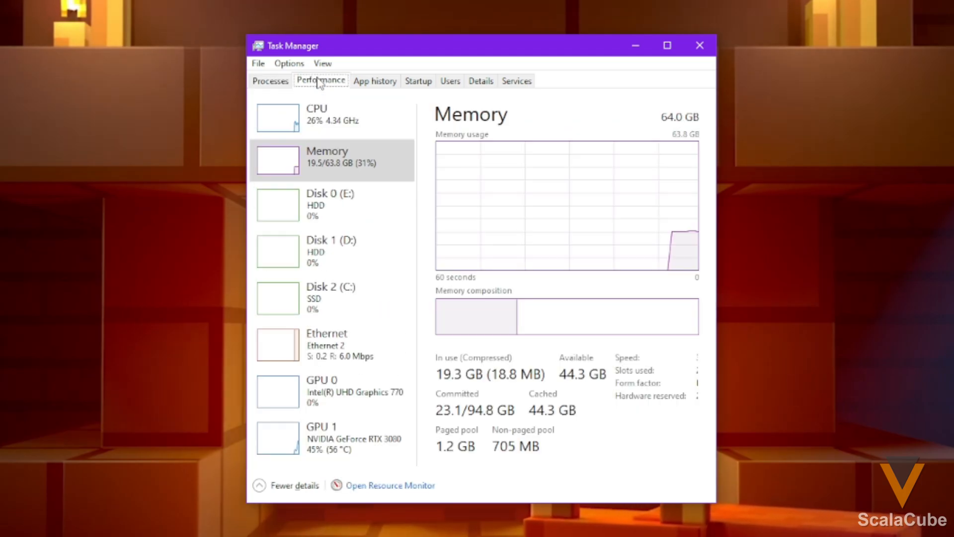
mouse_move(663, 131)
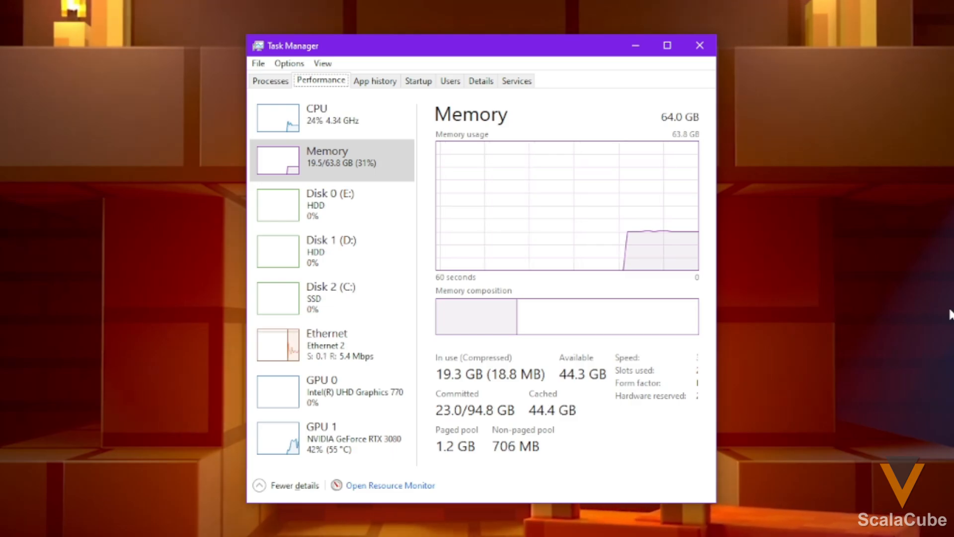
mouse_move(926, 322)
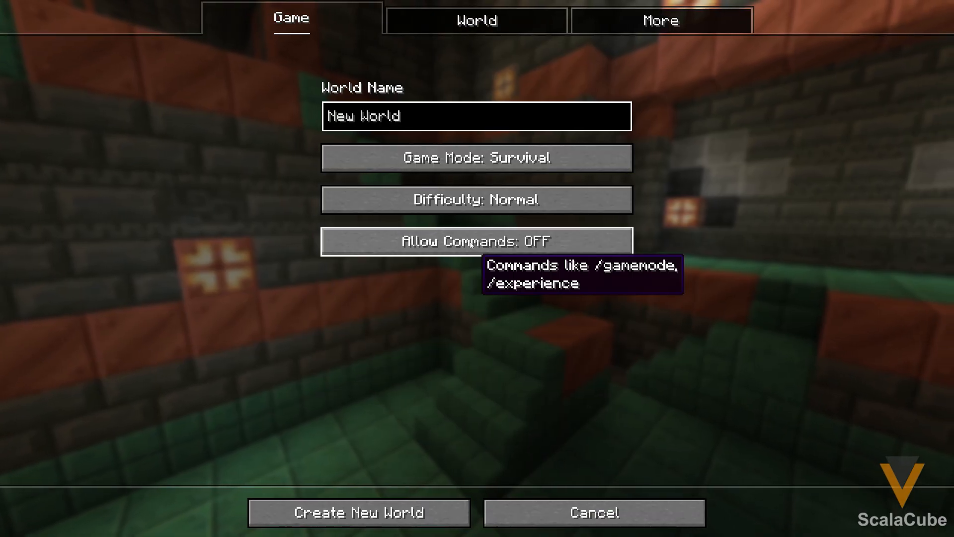
Step: Create a default new world, show the F3 overlay reading 2048 MB, walk briefly, then pause
click(361, 513)
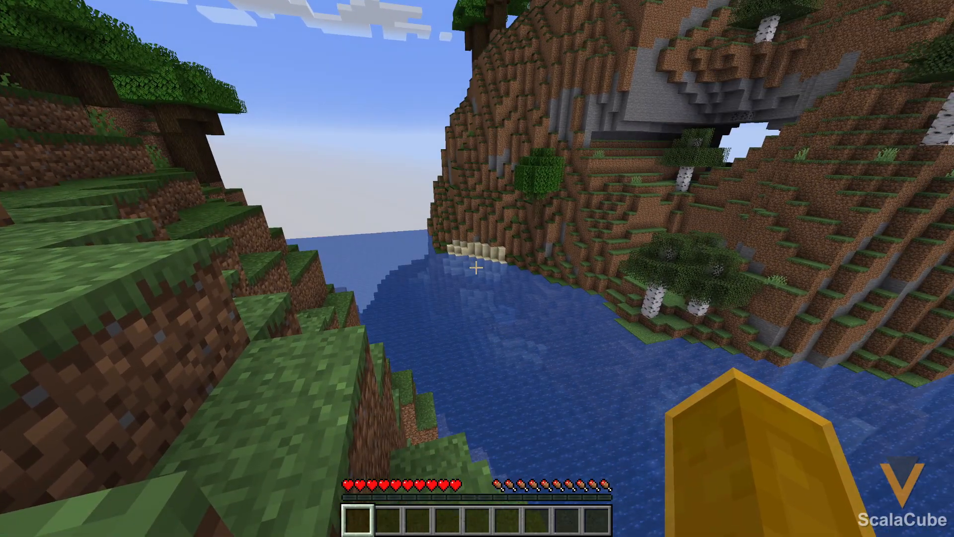
key(F3)
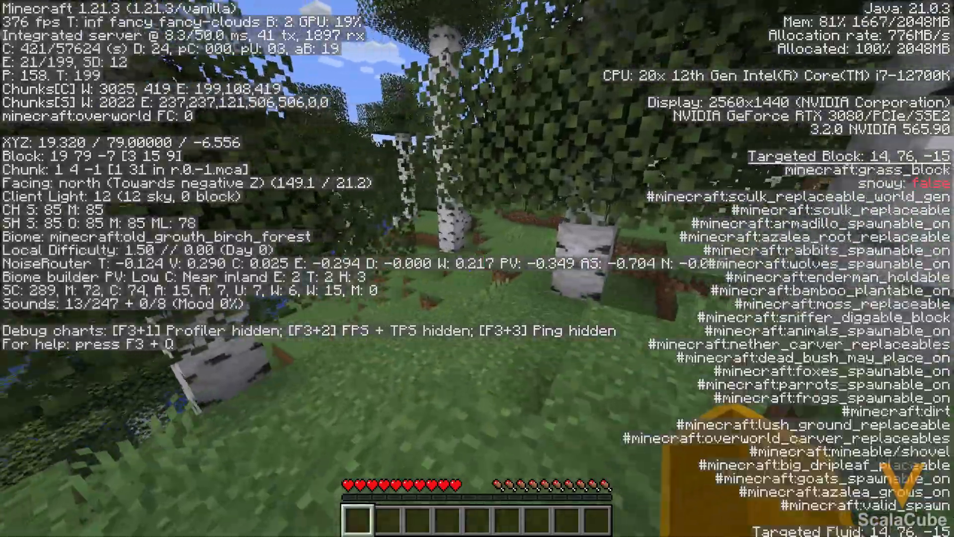
key(w)
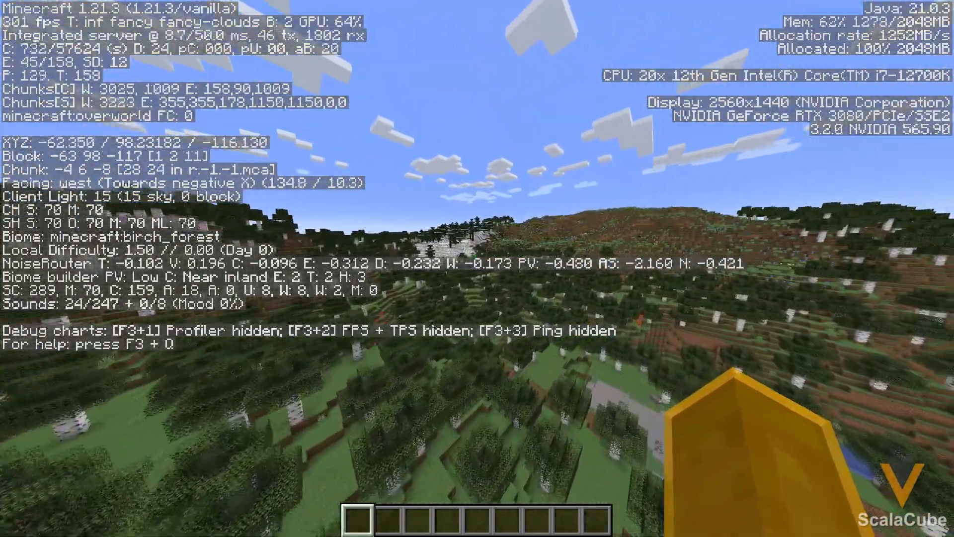
key(Escape)
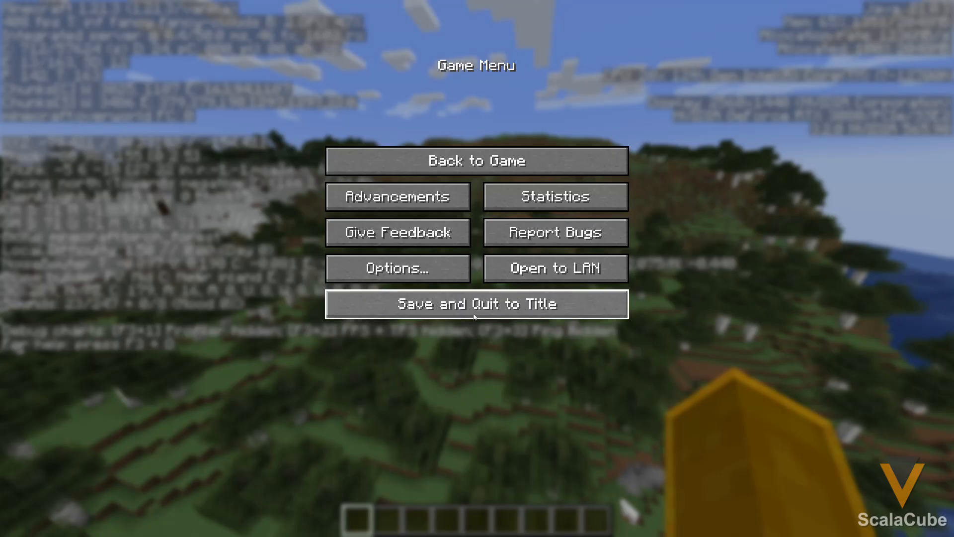
Step: Quit to title and start editing the Latest release installation from Installations
click(476, 304)
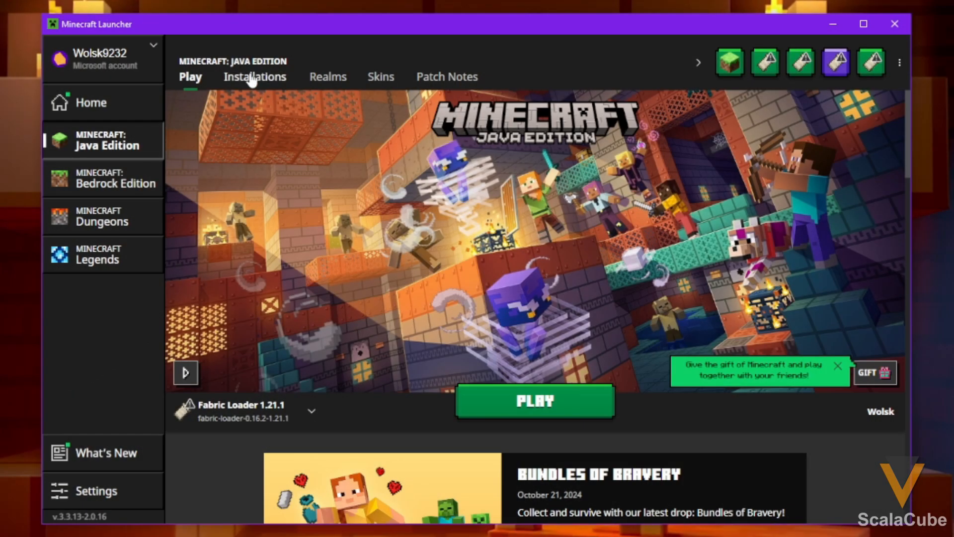
mouse_move(253, 80)
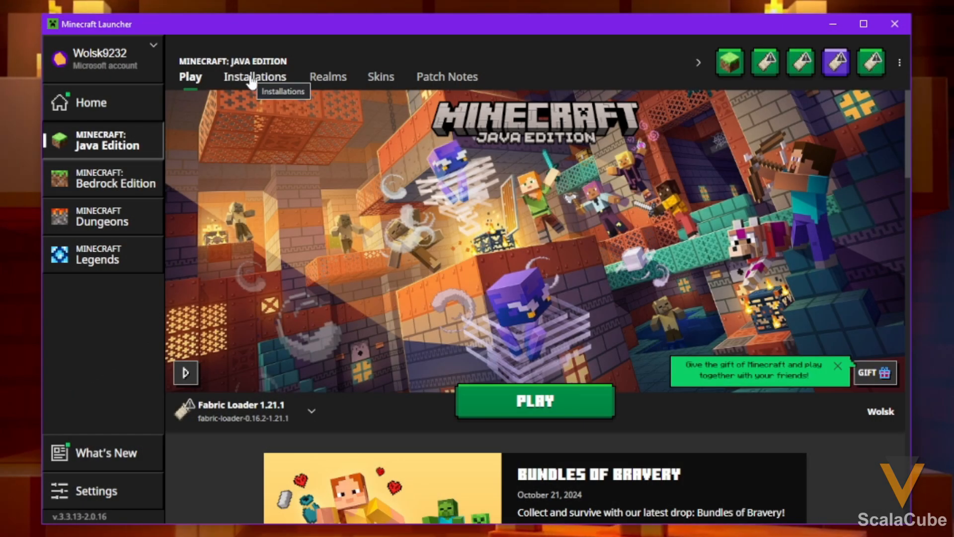
click(254, 77)
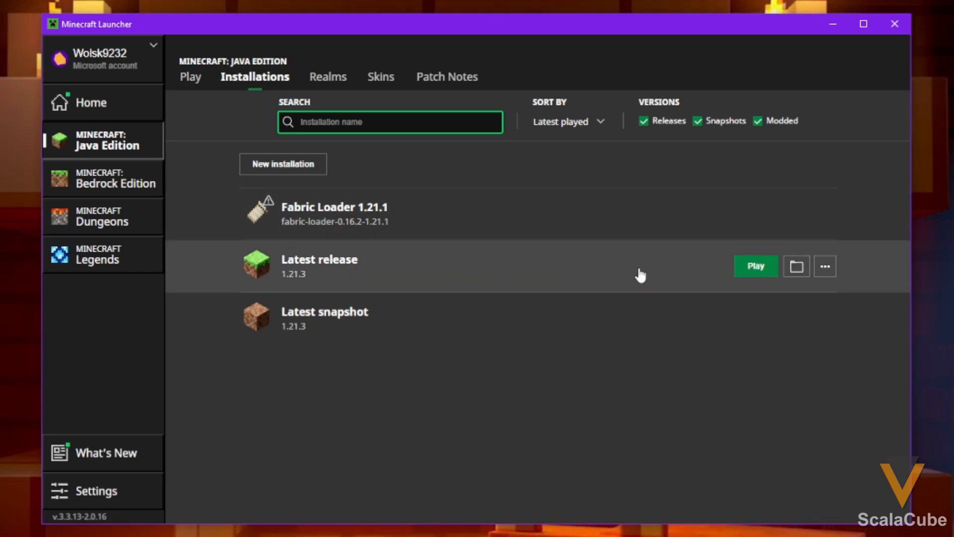
click(825, 267)
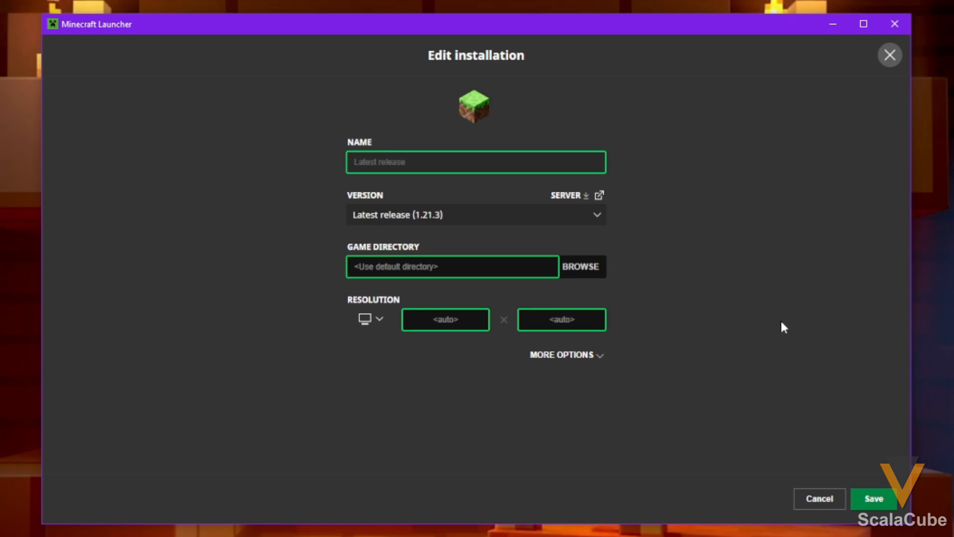
Step: Replace -Xmx2G with -Xmx4G in the JVM arguments and save the installation
click(566, 355)
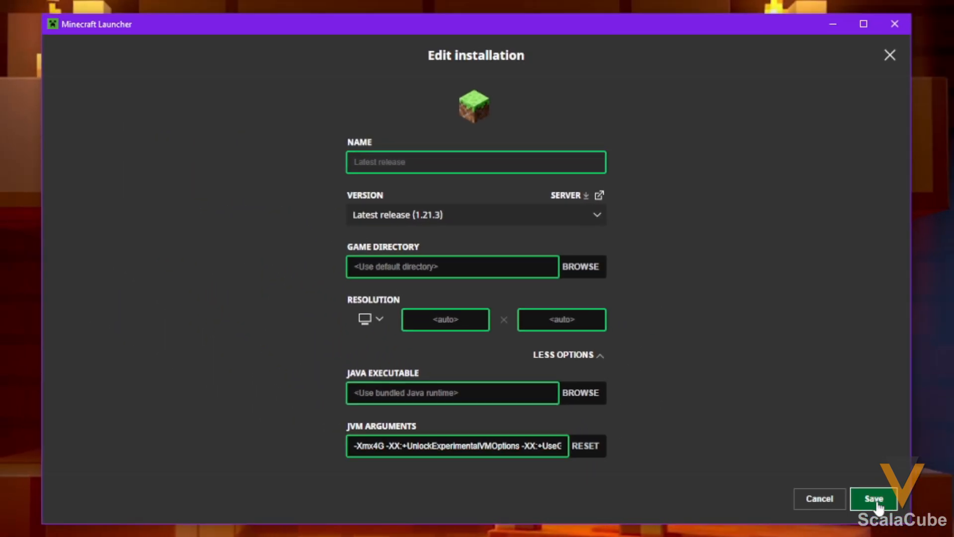
click(873, 499)
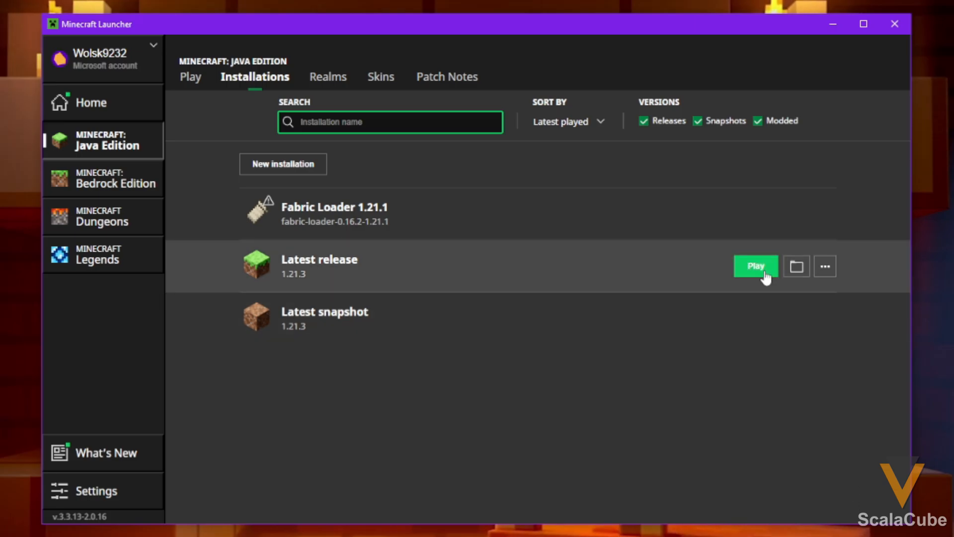
Step: Play the Latest release and show the F3 Mem line reporting 4096 MB
click(755, 266)
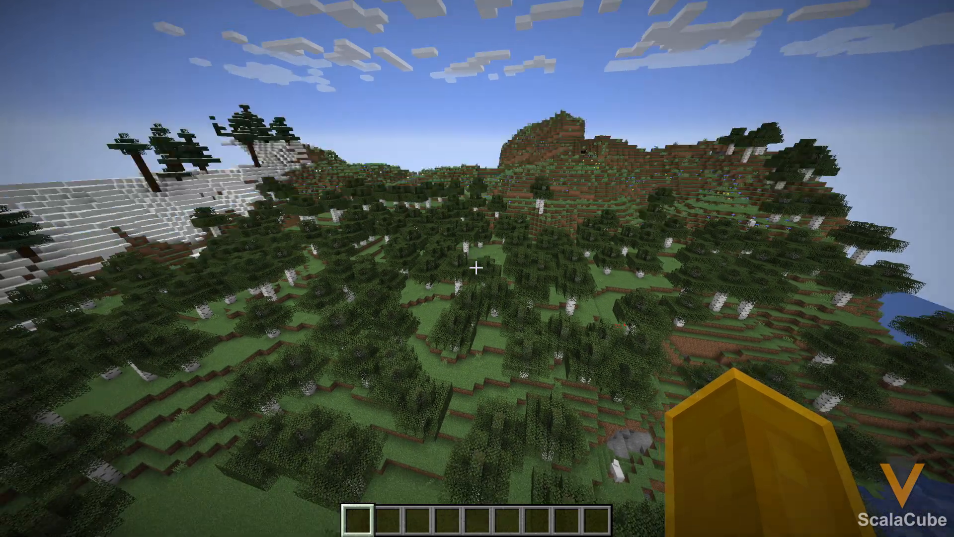
key(F3)
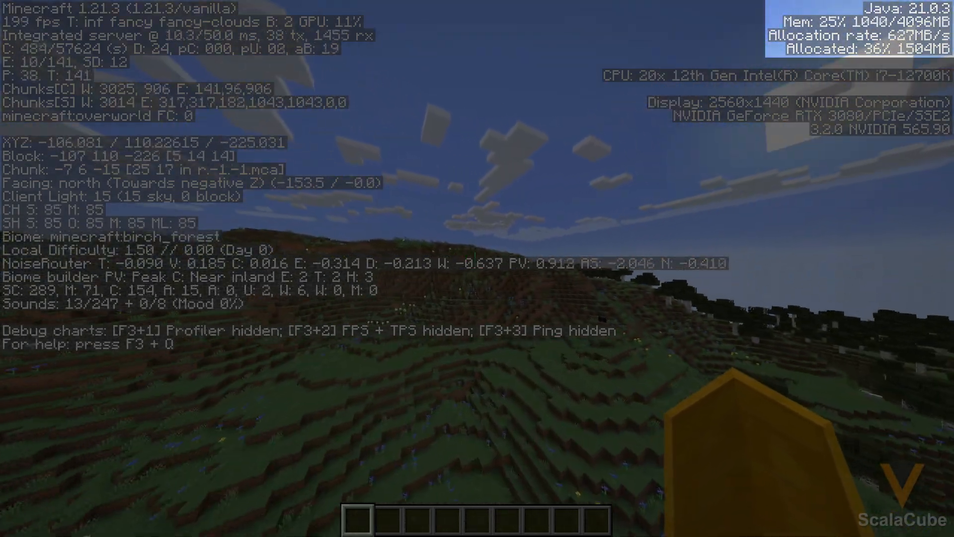
mouse_move(477, 269)
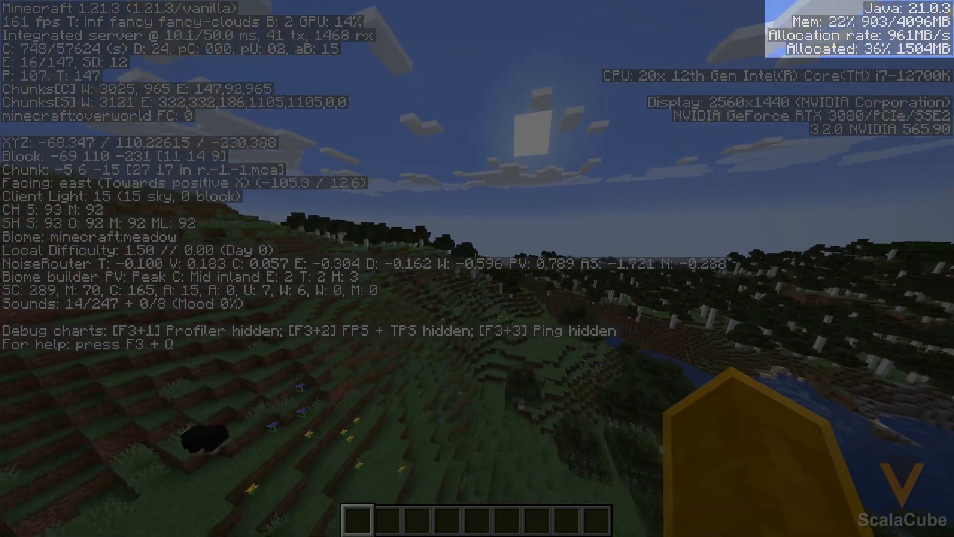